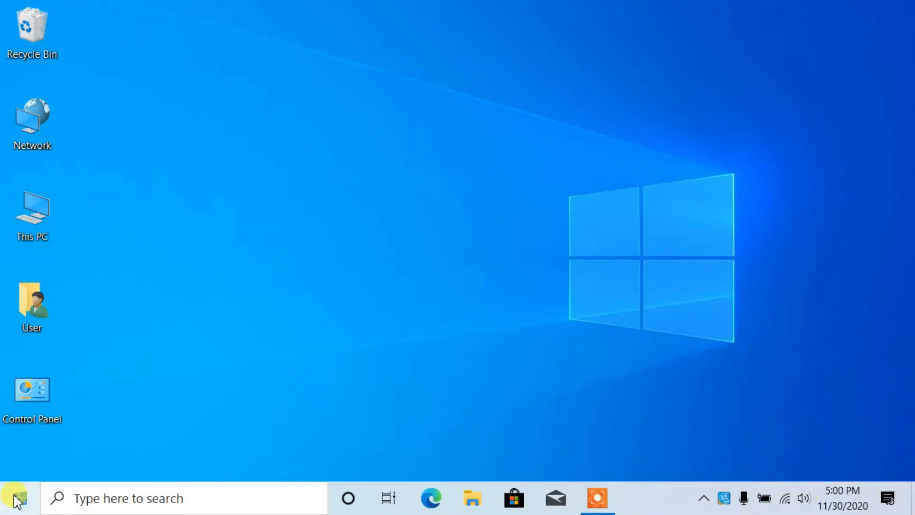
# Open the Start menu from the taskbar Start button
pyautogui.click(12, 497)
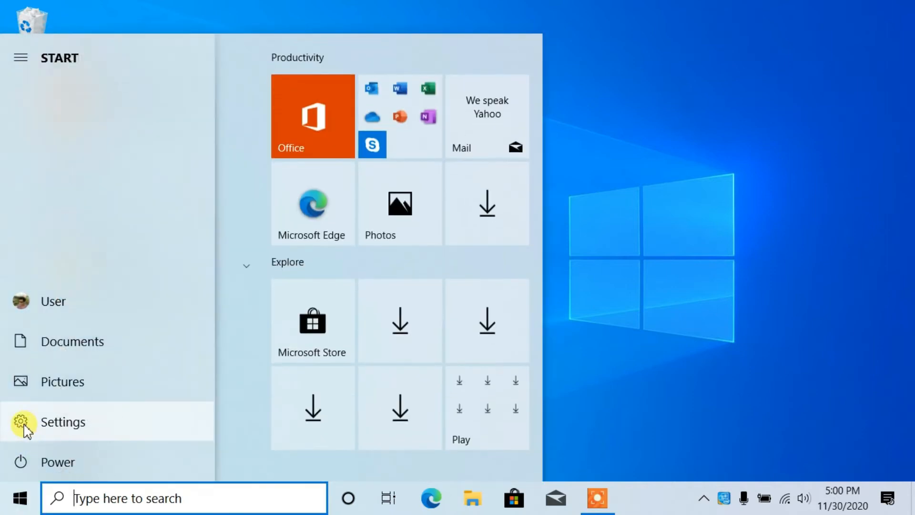
# Go to Settings, then the System Storage page for the C: drive
pyautogui.click(63, 421)
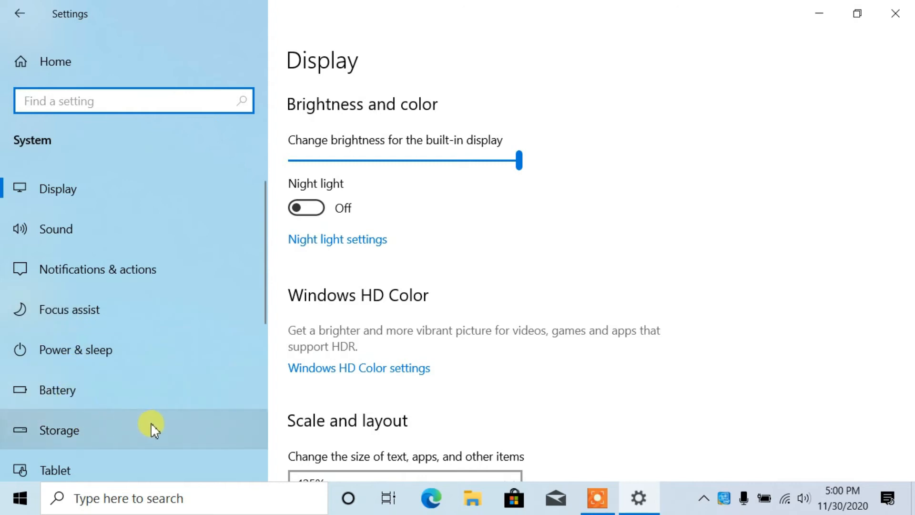
pyautogui.click(58, 430)
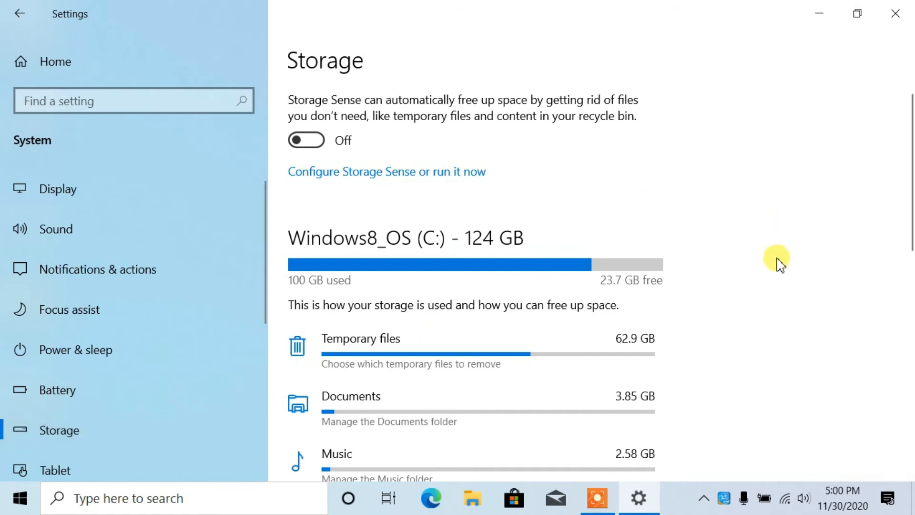
# Under Temporary files, select Previous Windows installation(s) (35.4 GB) and remove them
pyautogui.click(361, 339)
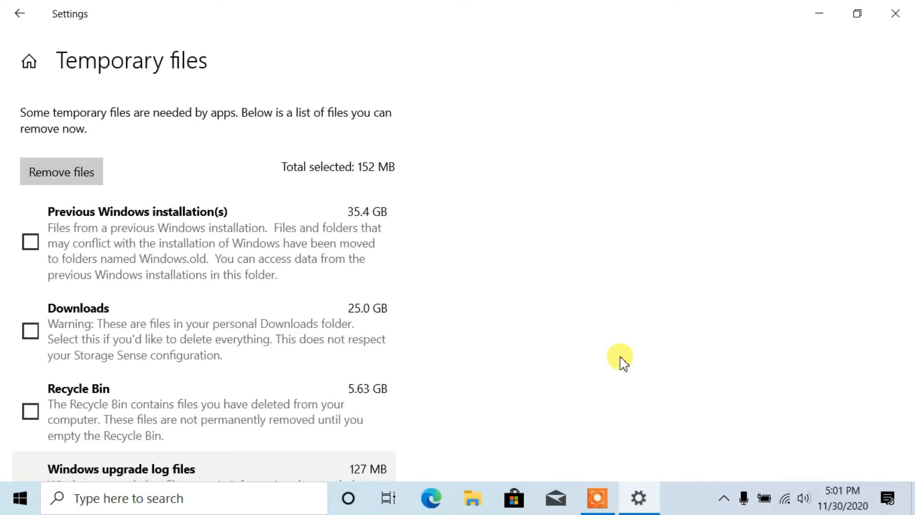
pyautogui.moveTo(108, 284)
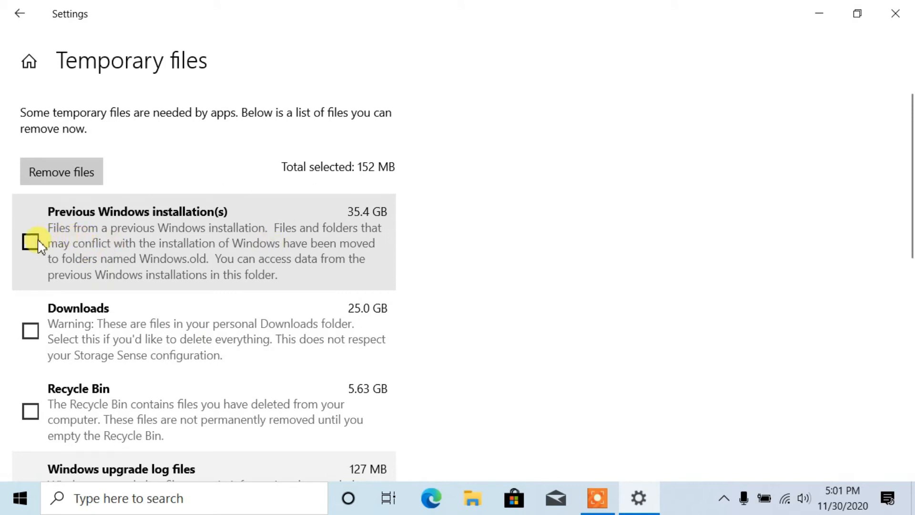
pyautogui.click(31, 242)
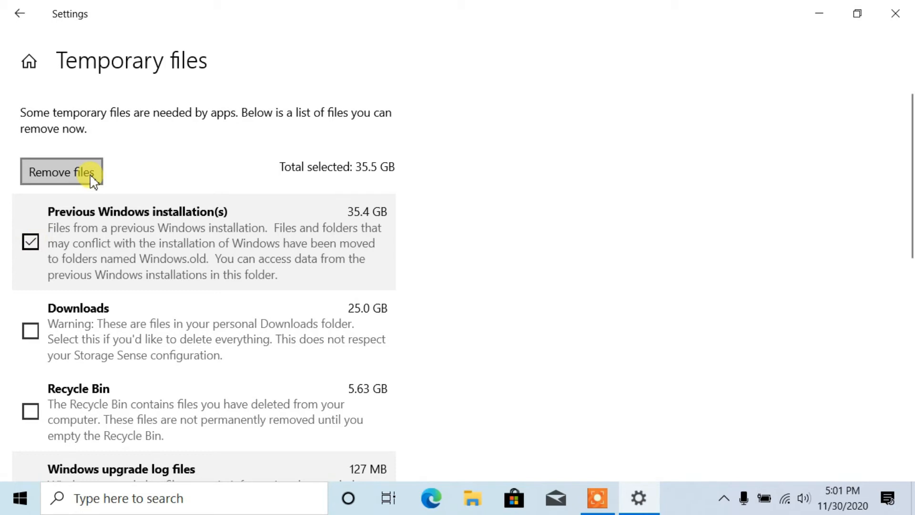
pyautogui.click(62, 172)
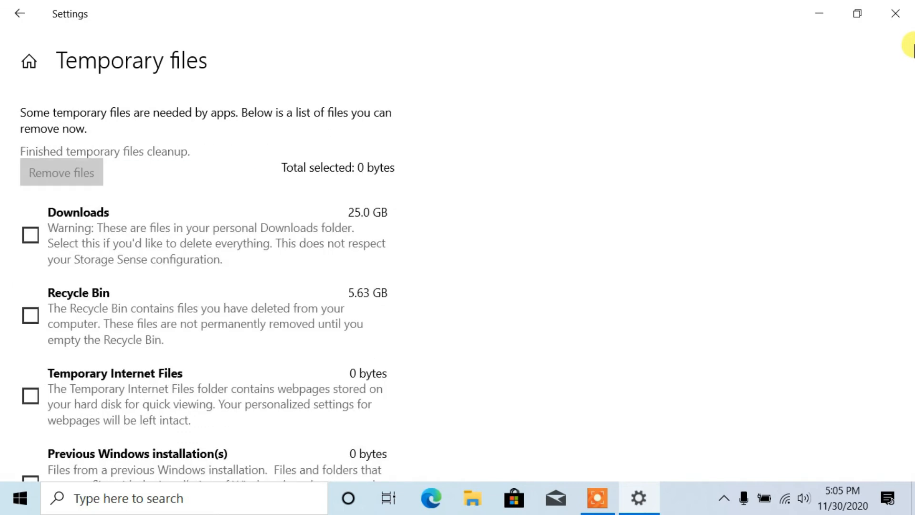
pyautogui.moveTo(853, 50)
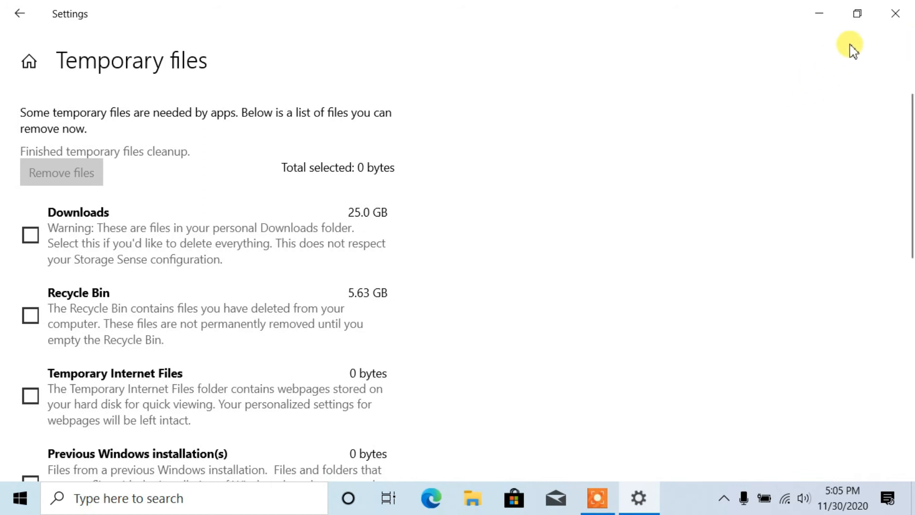
pyautogui.moveTo(895, 13)
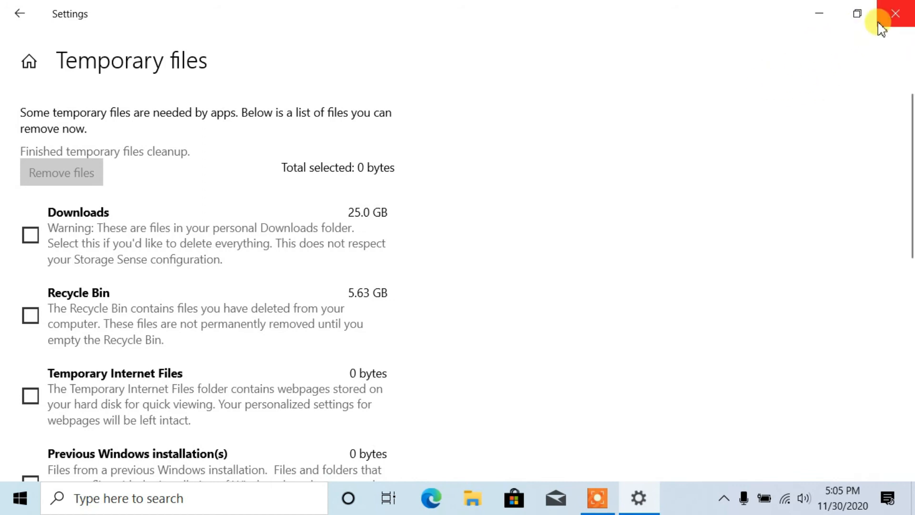
# Close the Settings window once cleanup finishes
pyautogui.click(894, 13)
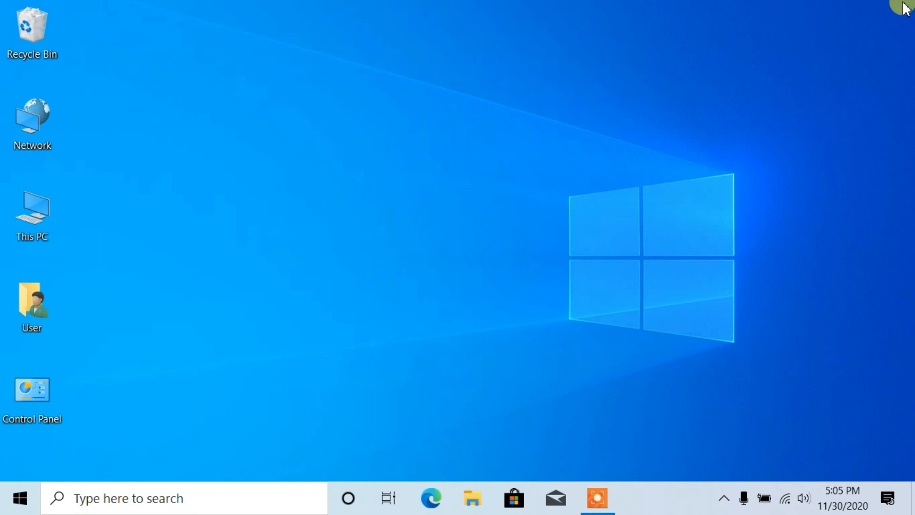